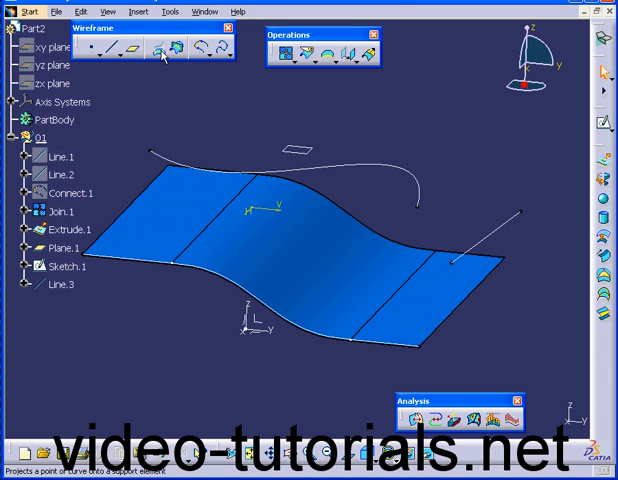
Step: Project Sketch.1 normally onto Extrude.1, preview and confirm it as Project.1
left_click(158, 48)
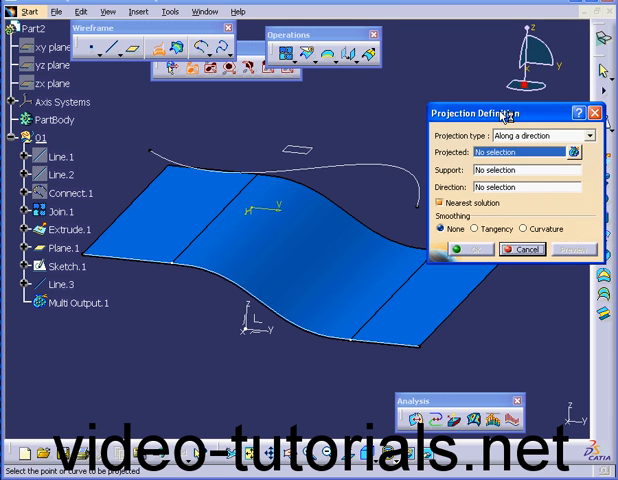
left_click(592, 136)
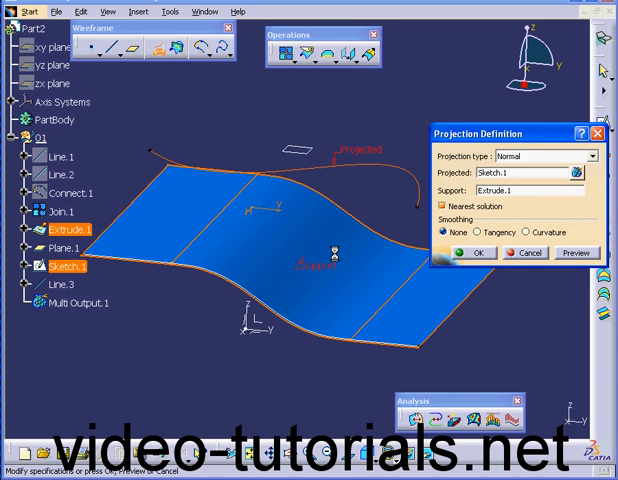
left_click(576, 252)
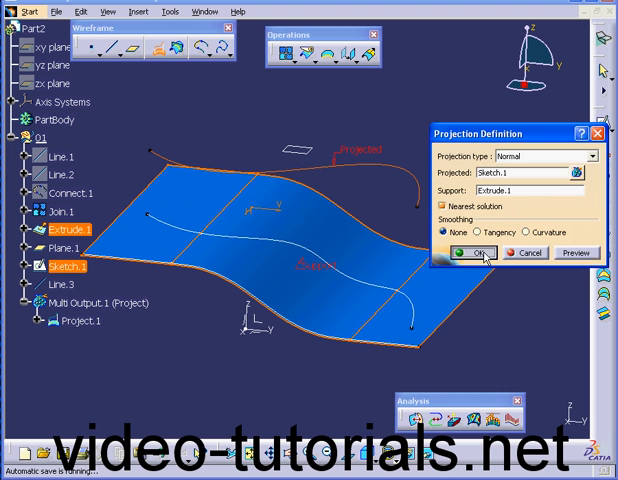
left_click(480, 252)
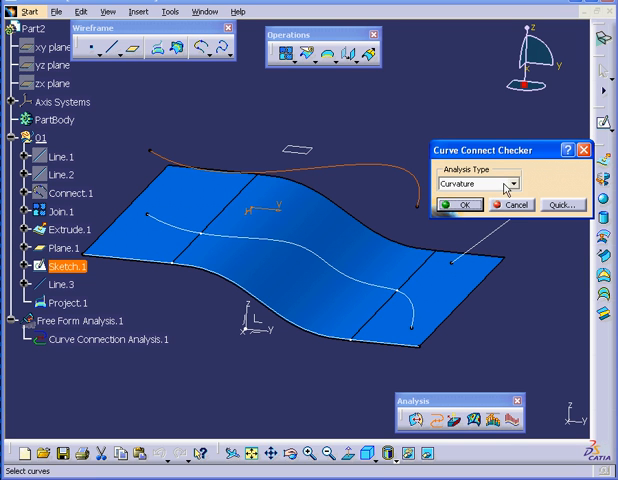
Step: Select the projected curve for the curvature connection check
left_click(524, 184)
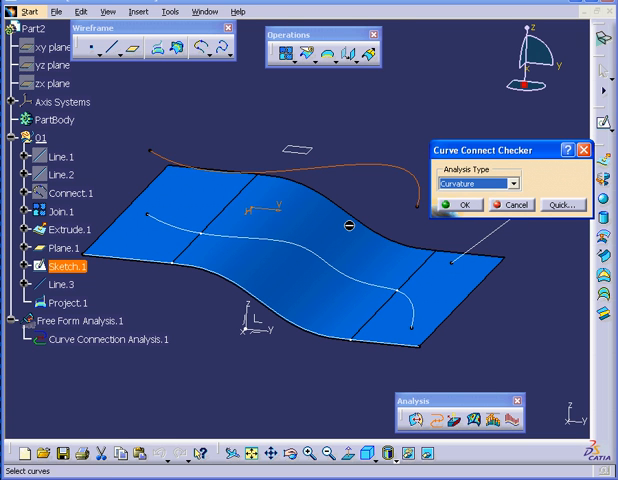
mouse_move(416, 320)
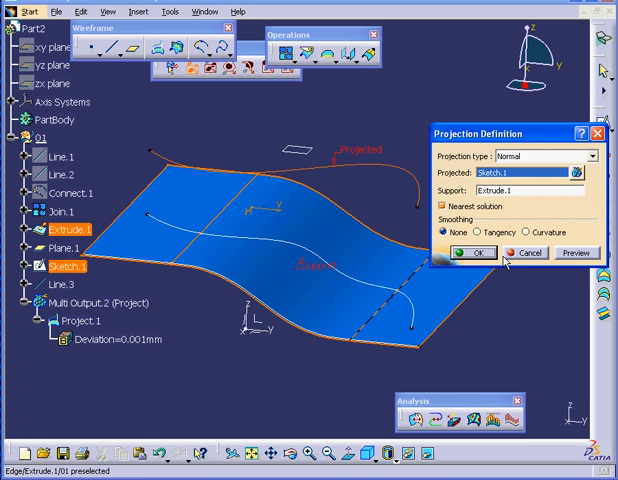
mouse_move(470, 244)
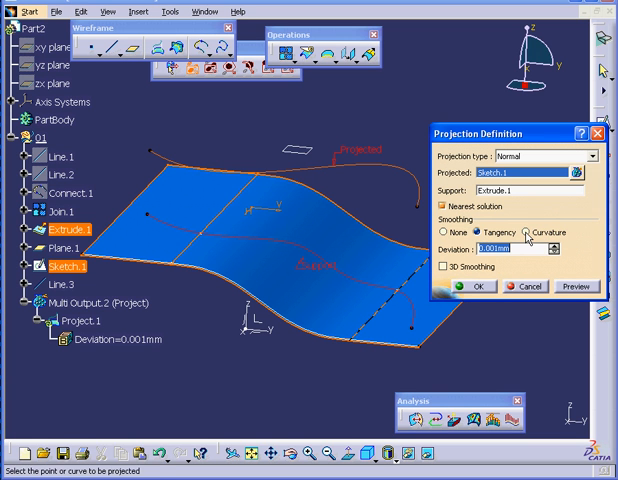
Step: Apply Curvature smoothing with 0.001 mm deviation to Project.1
left_click(520, 232)
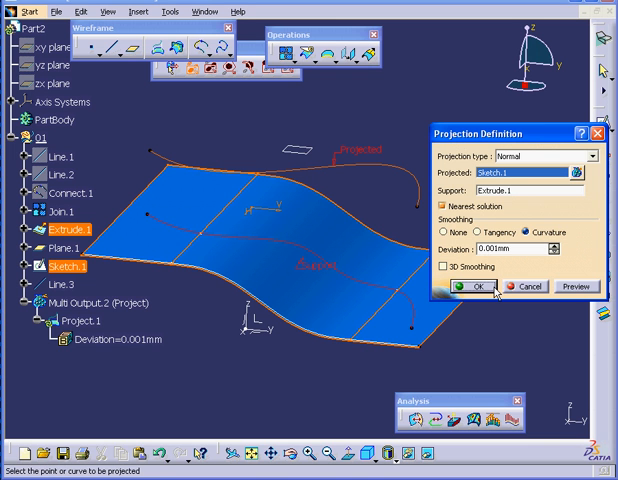
left_click(476, 288)
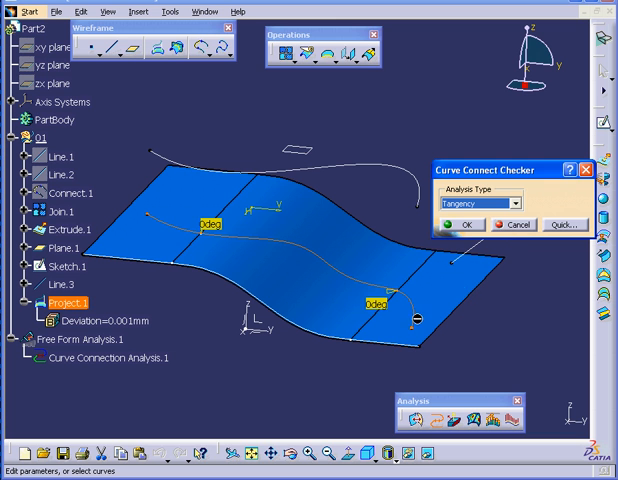
mouse_move(344, 276)
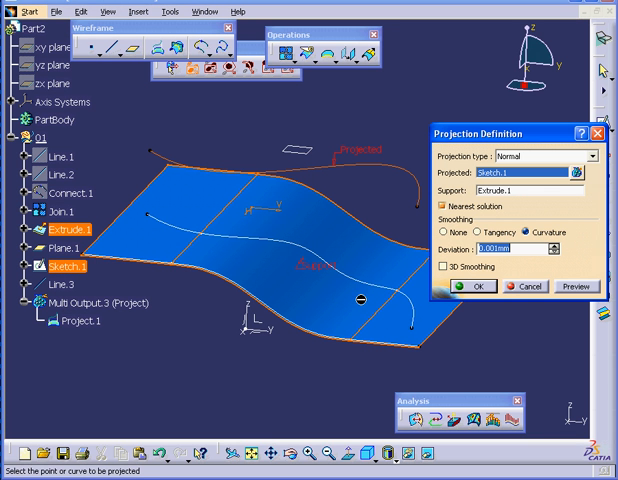
mouse_move(404, 302)
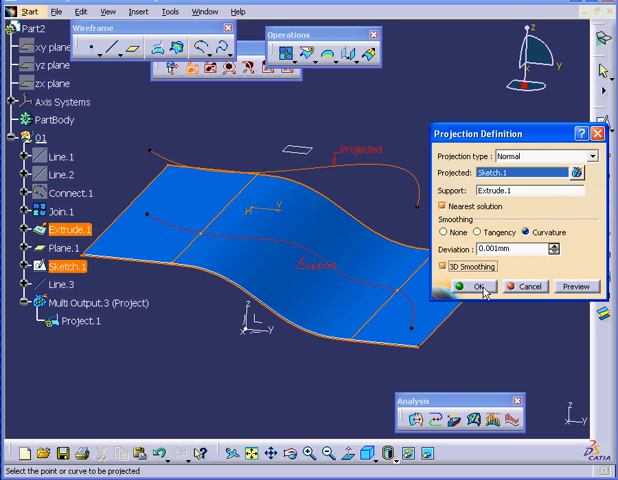
Step: Confirm Project.1 with 3D Smoothing enabled alongside curvature smoothing
left_click(468, 288)
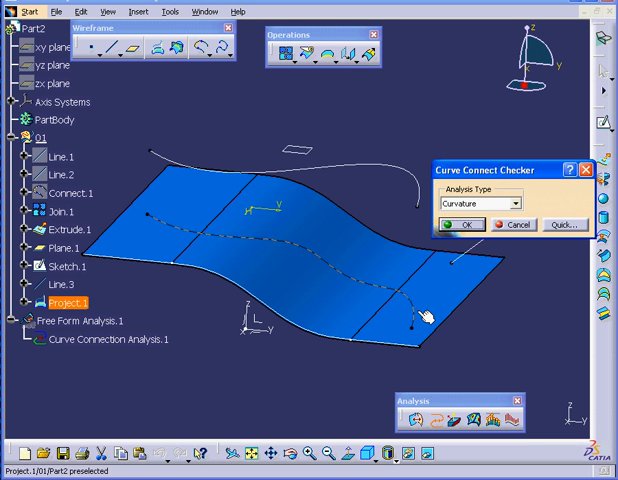
mouse_move(420, 316)
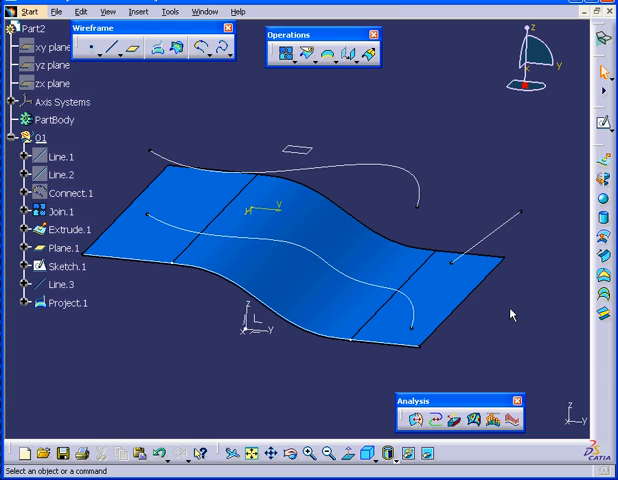
mouse_move(494, 318)
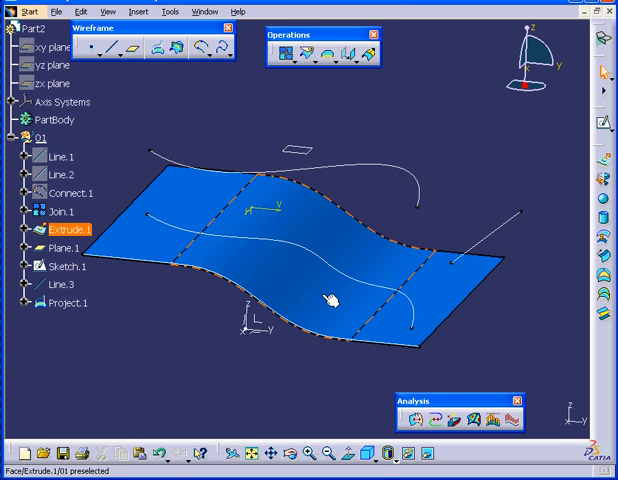
mouse_move(508, 418)
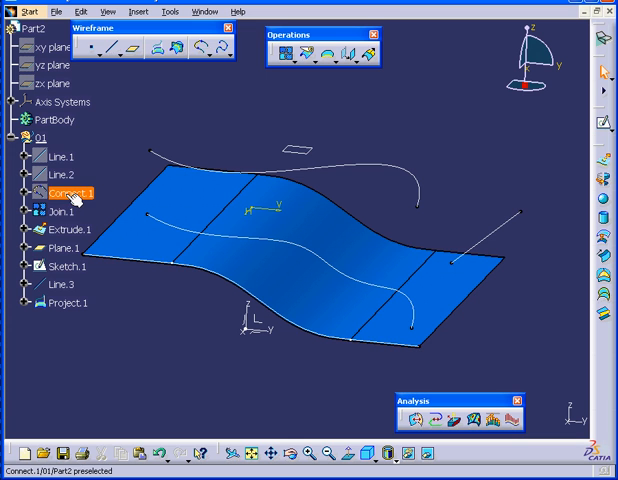
Step: Change one continuity of Connect.1 from Curvature to Tangency and apply it
double_click(60, 194)
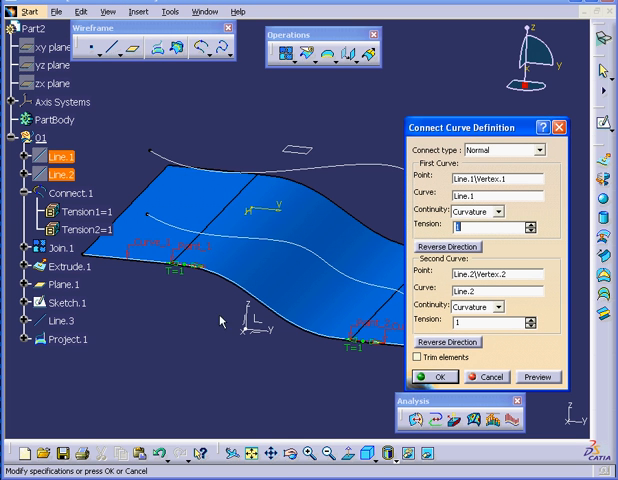
mouse_move(368, 350)
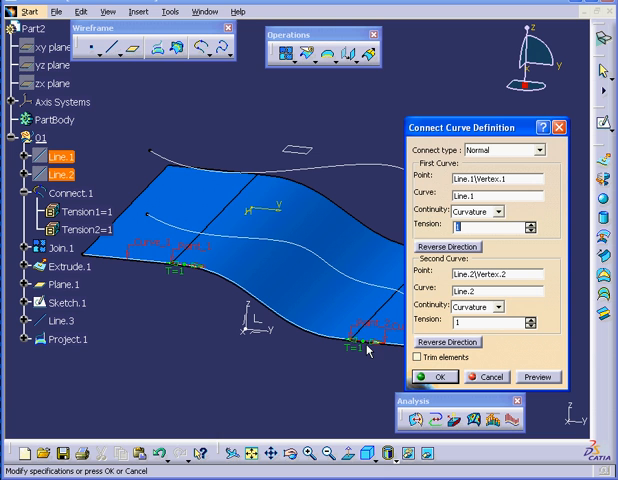
mouse_move(496, 216)
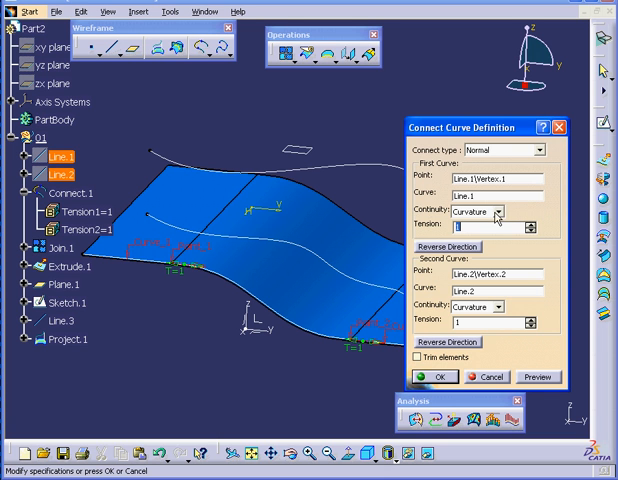
left_click(508, 212)
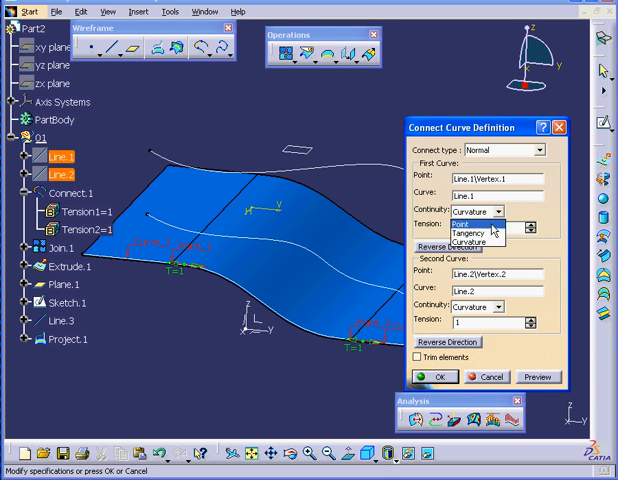
left_click(484, 226)
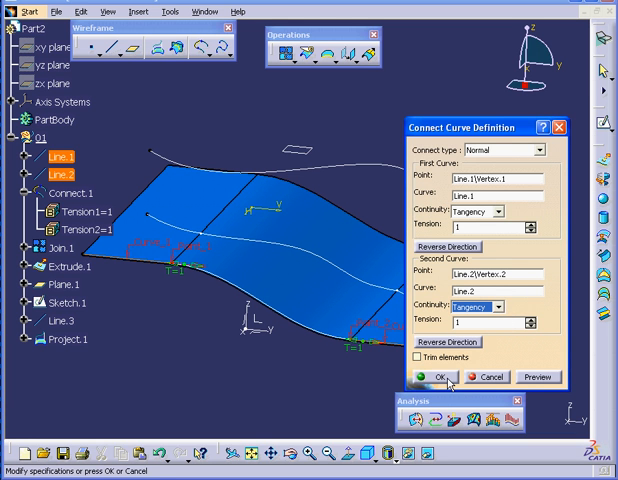
left_click(440, 376)
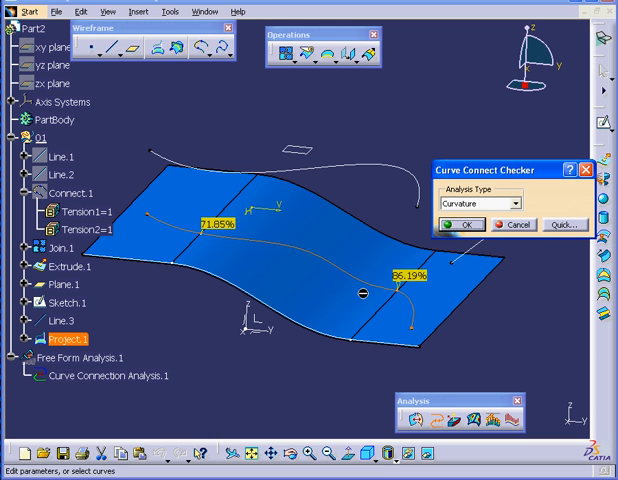
mouse_move(222, 236)
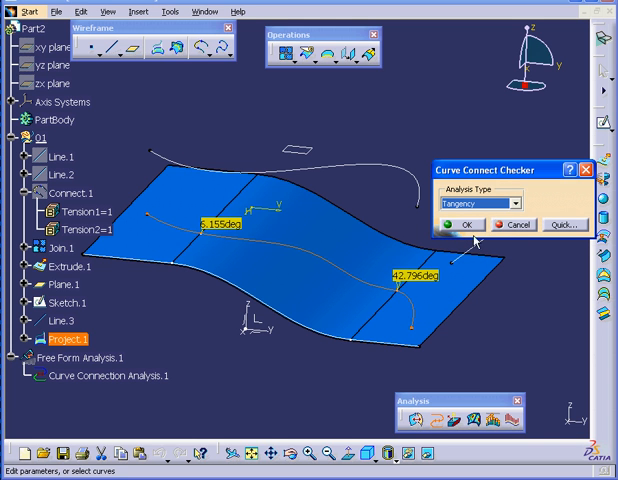
mouse_move(410, 288)
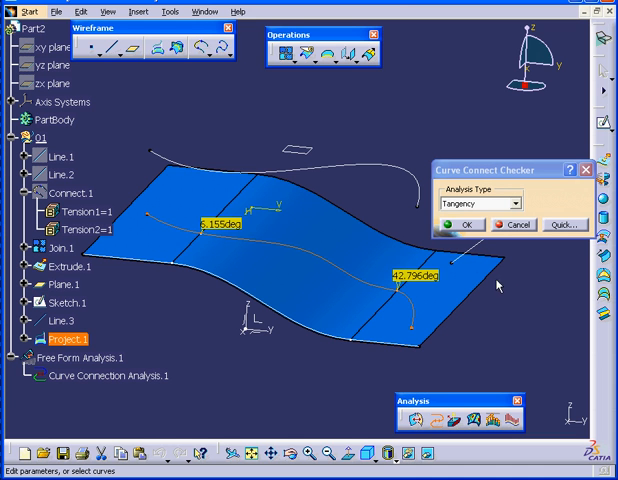
mouse_move(424, 208)
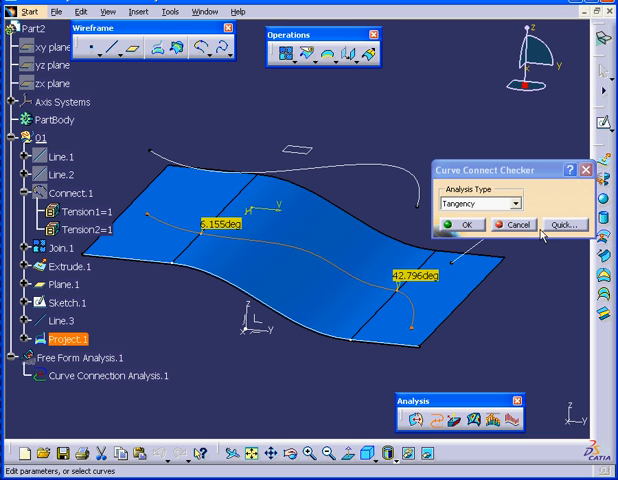
Step: Close the Curve Connect Checker after the tangency check on Connect.1
left_click(520, 224)
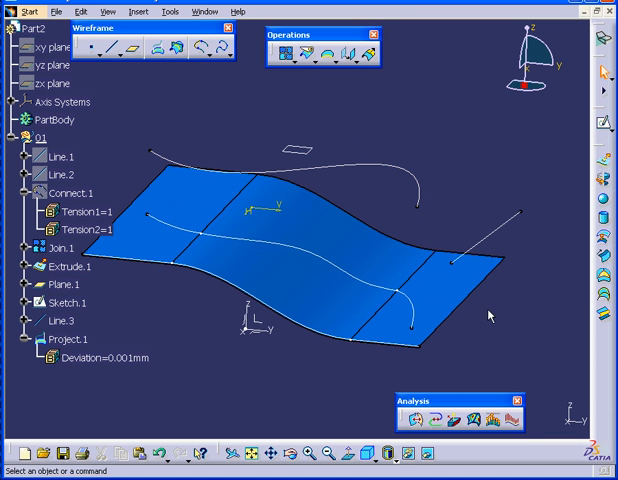
mouse_move(496, 340)
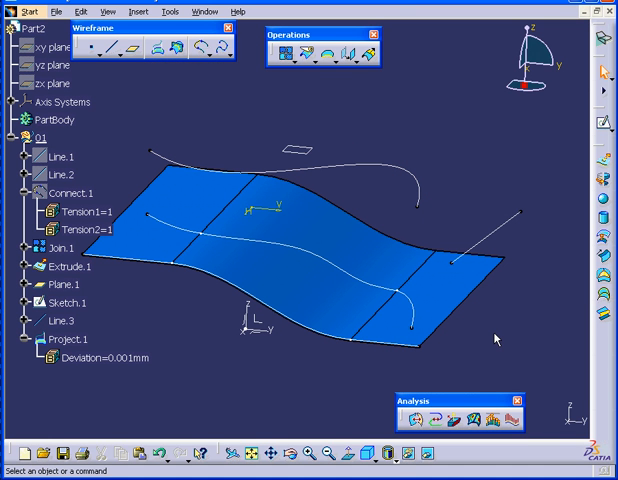